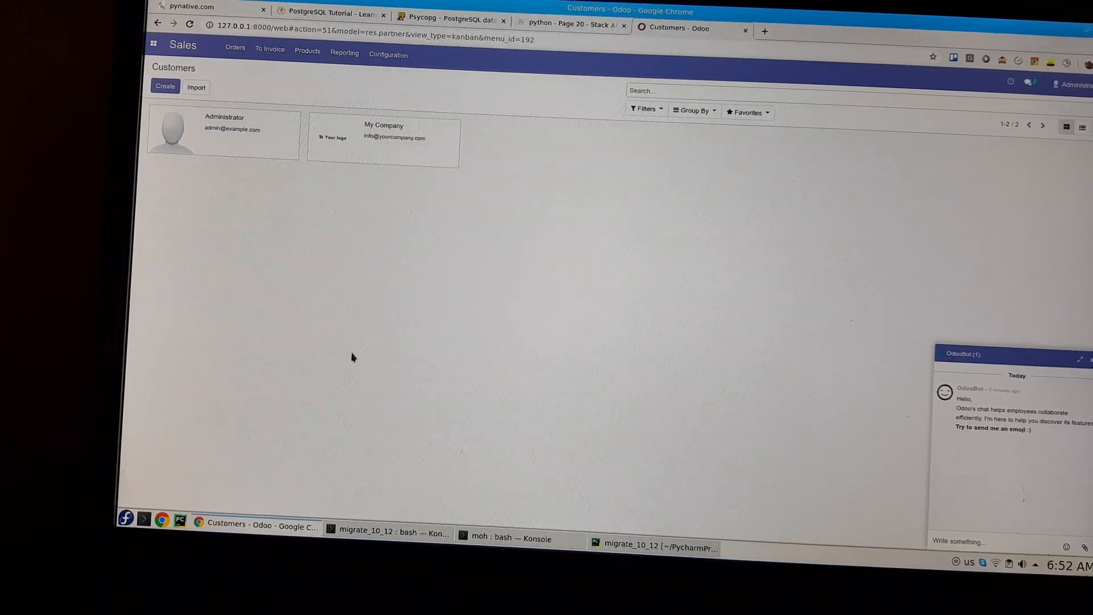
{"action": "mouse_move", "coordinate": [499, 346]}
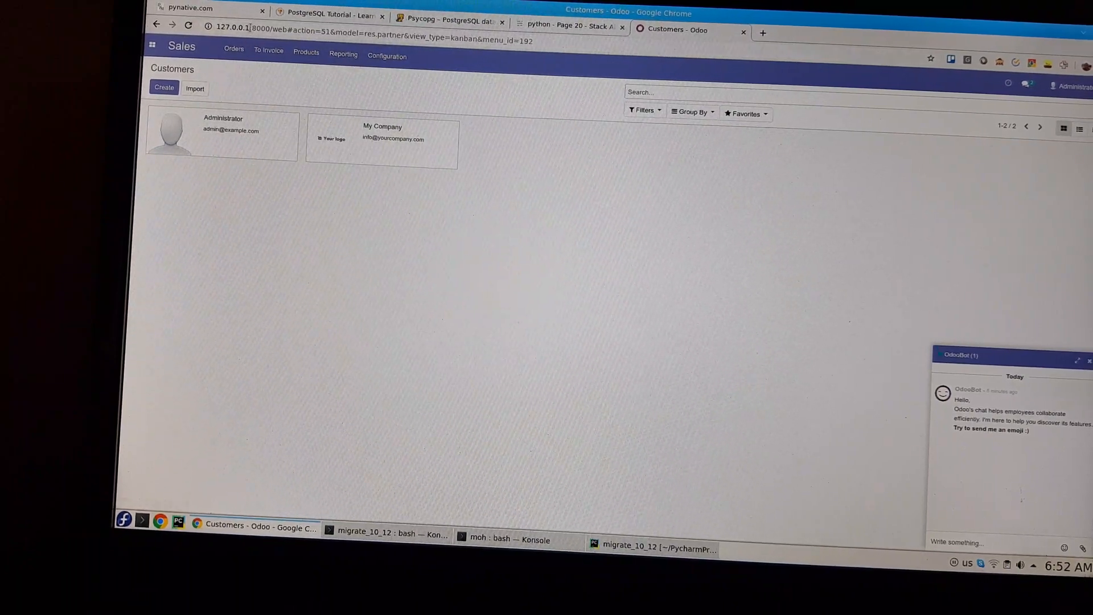
Navigate through Sales Quotations to the empty Products catalogue.
{"action": "left_click", "coordinate": [236, 27]}
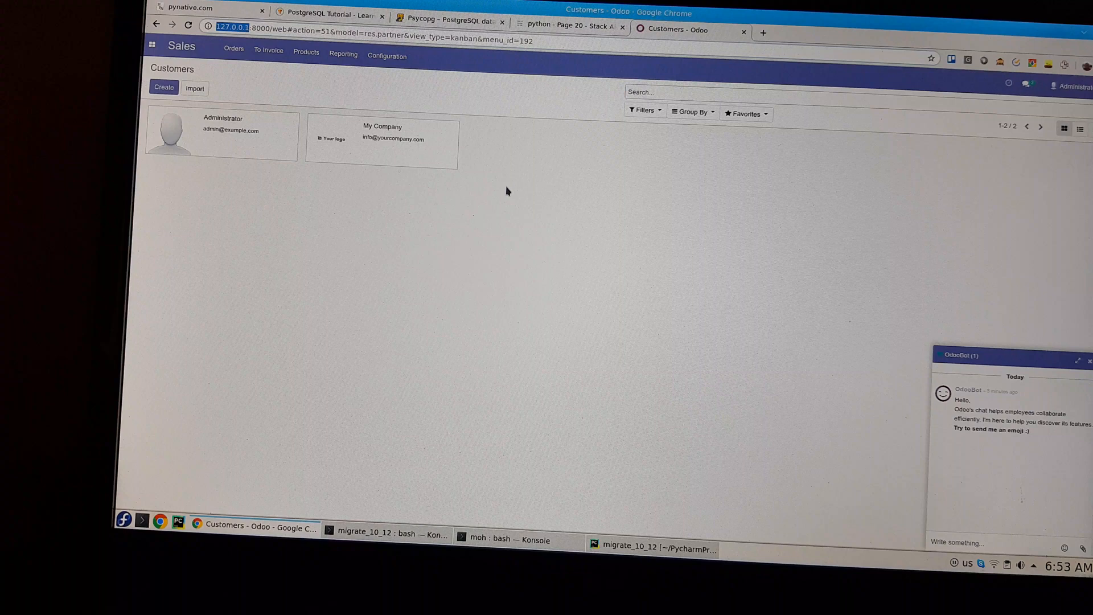
{"action": "mouse_move", "coordinate": [516, 202]}
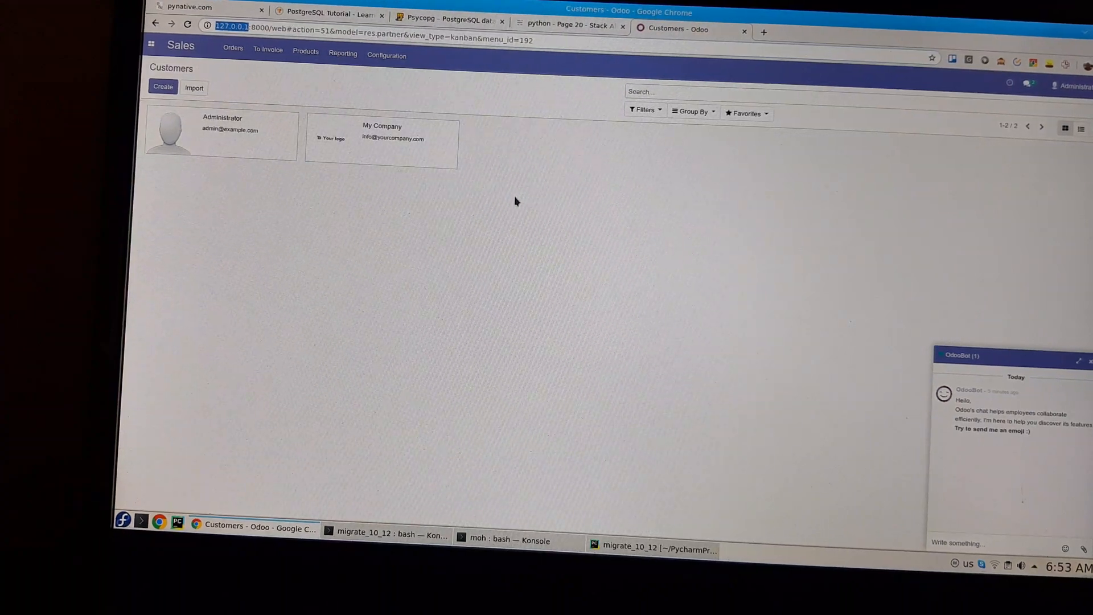
{"action": "mouse_move", "coordinate": [492, 228]}
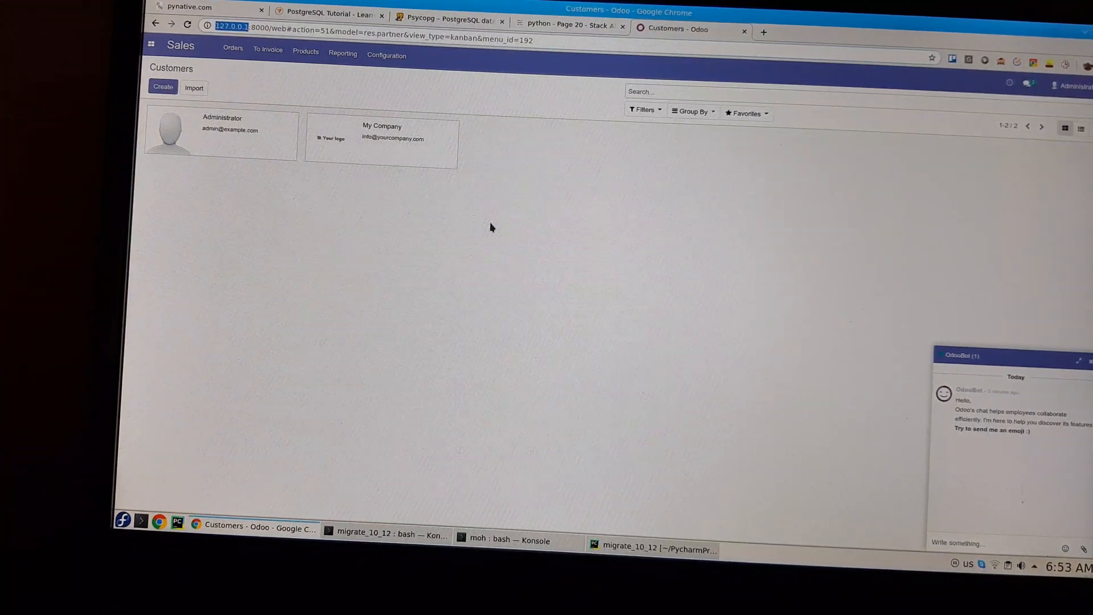
{"action": "mouse_move", "coordinate": [482, 200]}
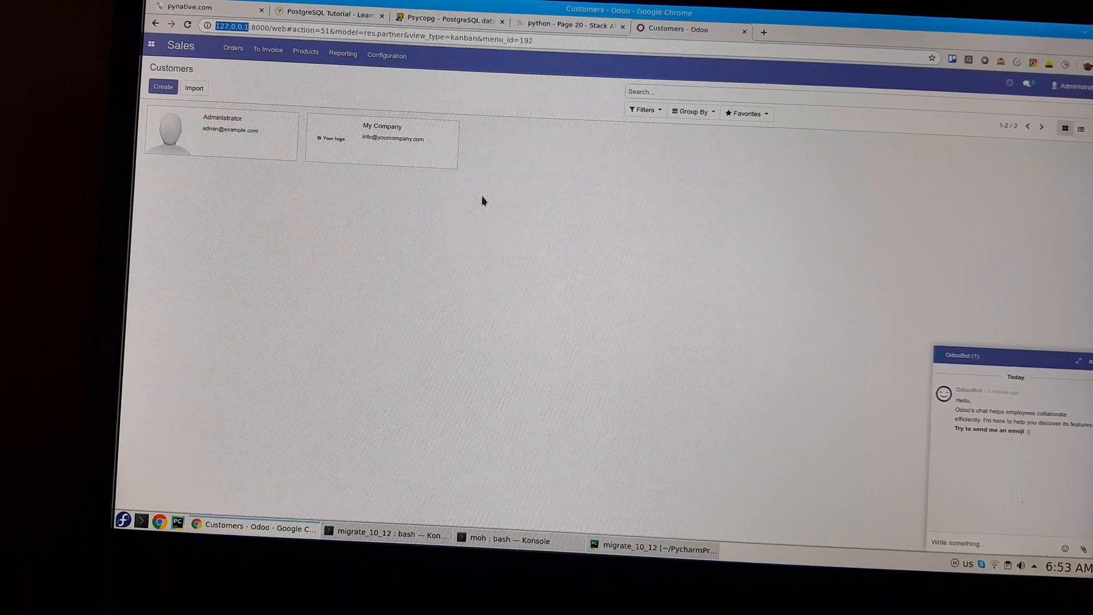
{"action": "mouse_move", "coordinate": [532, 226]}
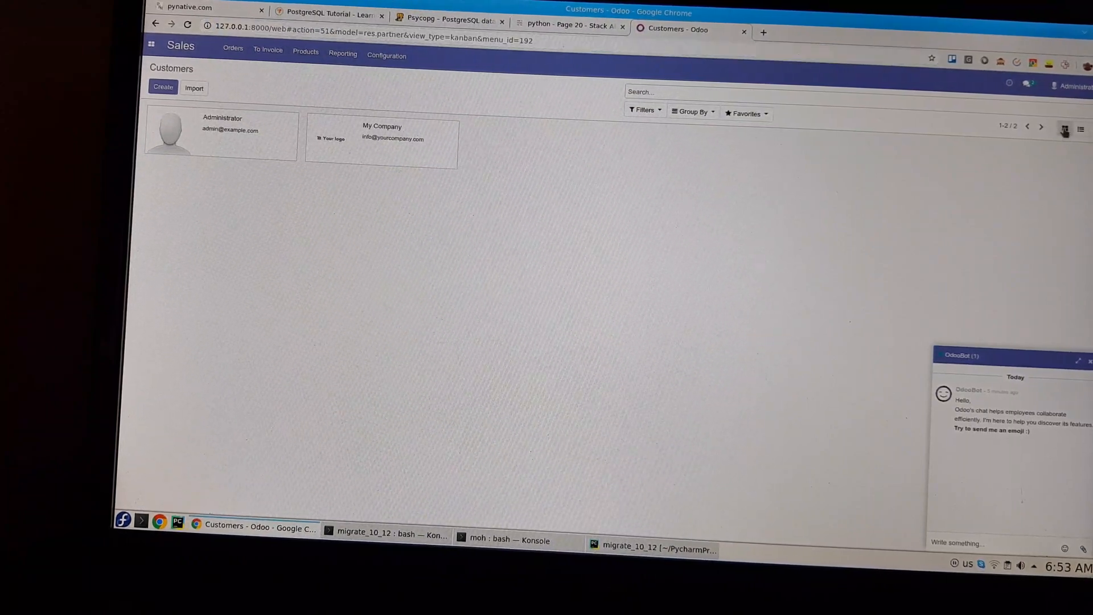
{"action": "left_click", "coordinate": [669, 93]}
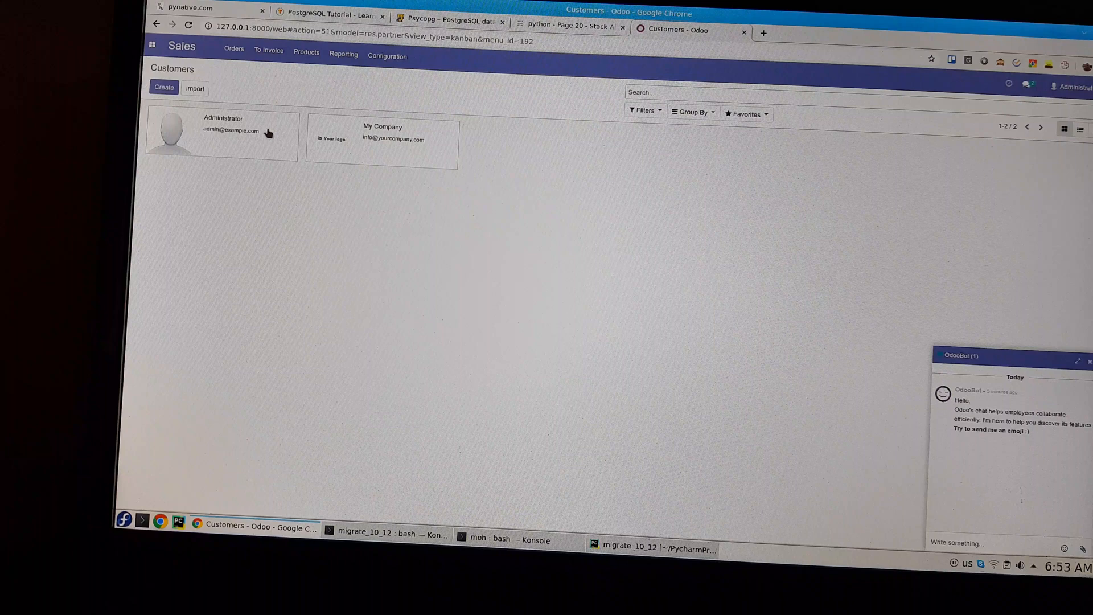
{"action": "left_click", "coordinate": [233, 49]}
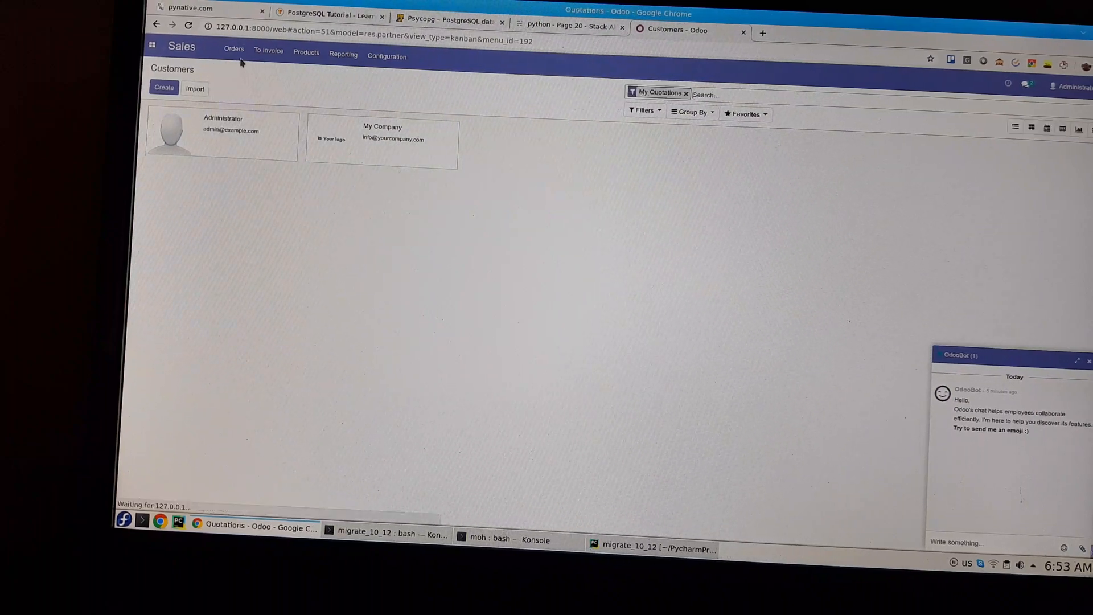
{"action": "left_click", "coordinate": [233, 49]}
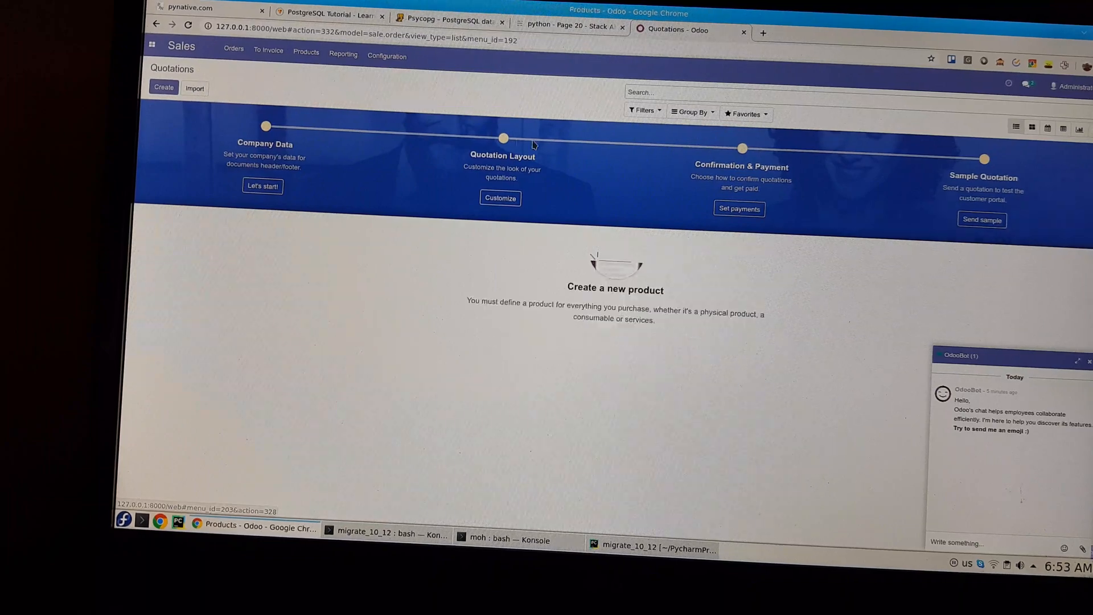
{"action": "left_click", "coordinate": [305, 51]}
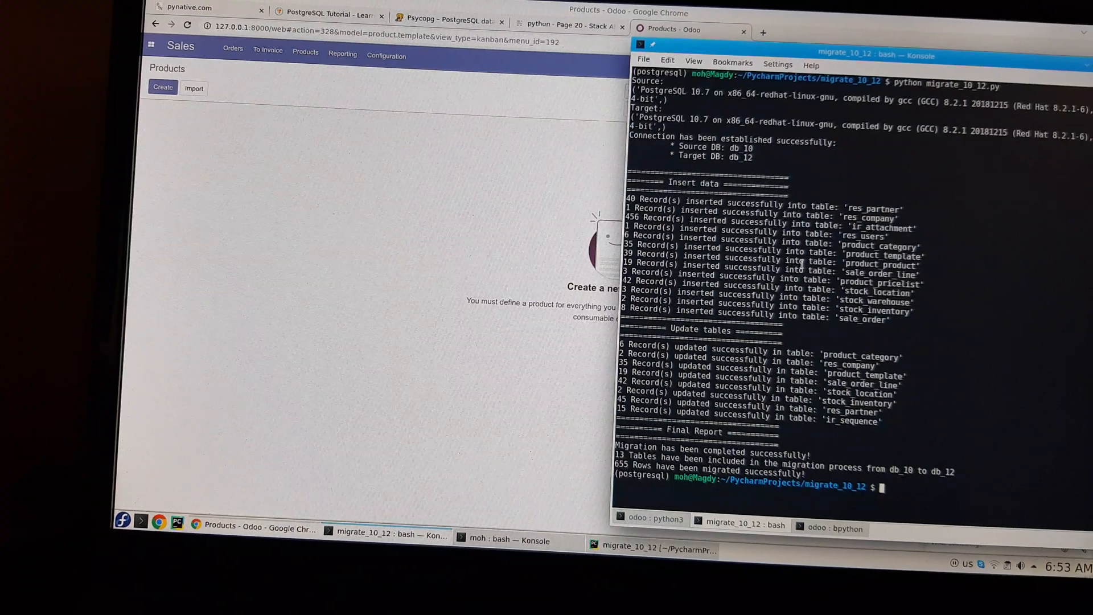
{"action": "mouse_move", "coordinate": [408, 220]}
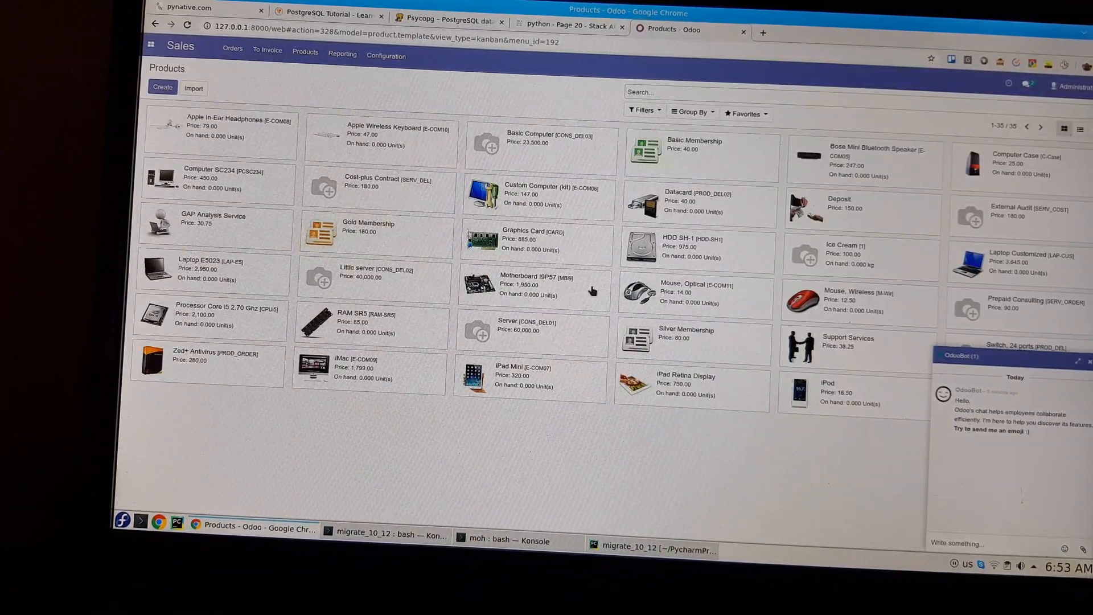
{"action": "mouse_move", "coordinate": [285, 75]}
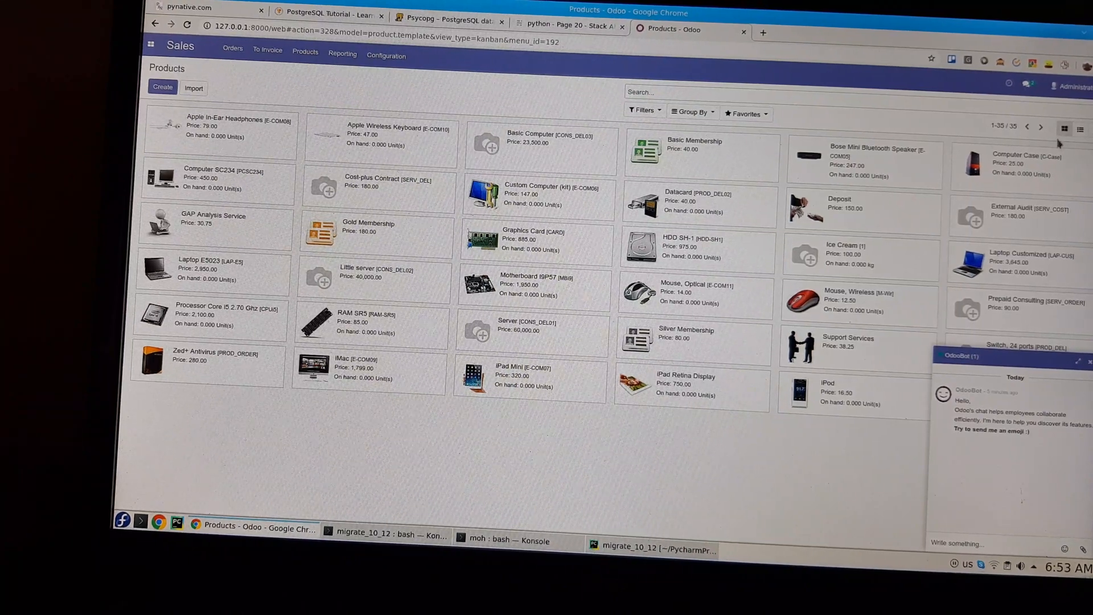
Bring up the Sales Orders navigation options above the 35-product kanban.
{"action": "left_click", "coordinate": [232, 49]}
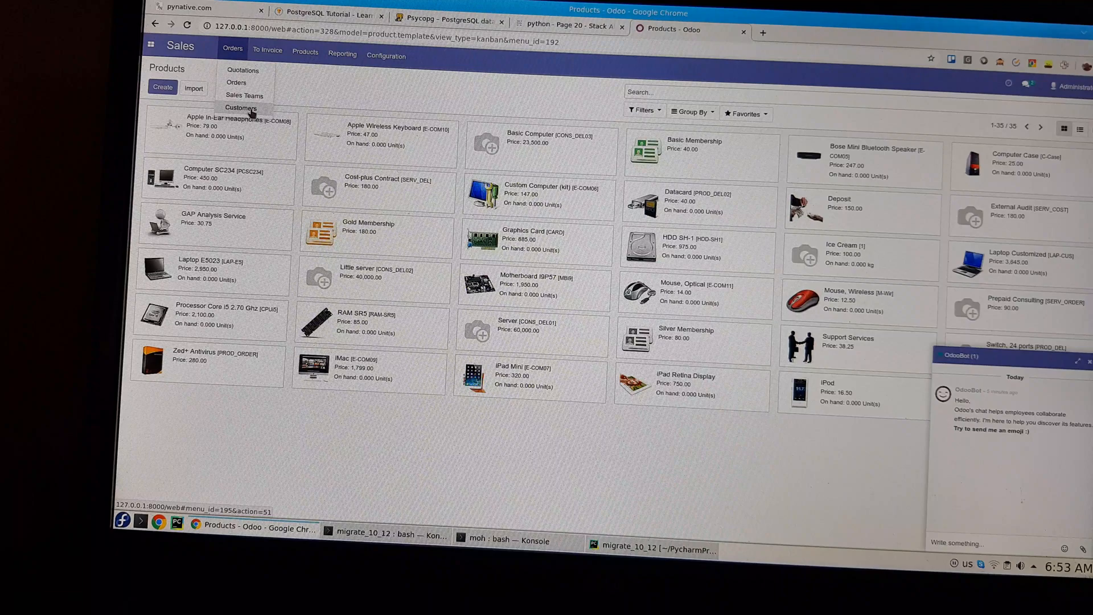
Show all 41 migrated contacts by removing the Customers filter.
{"action": "left_click", "coordinate": [242, 107]}
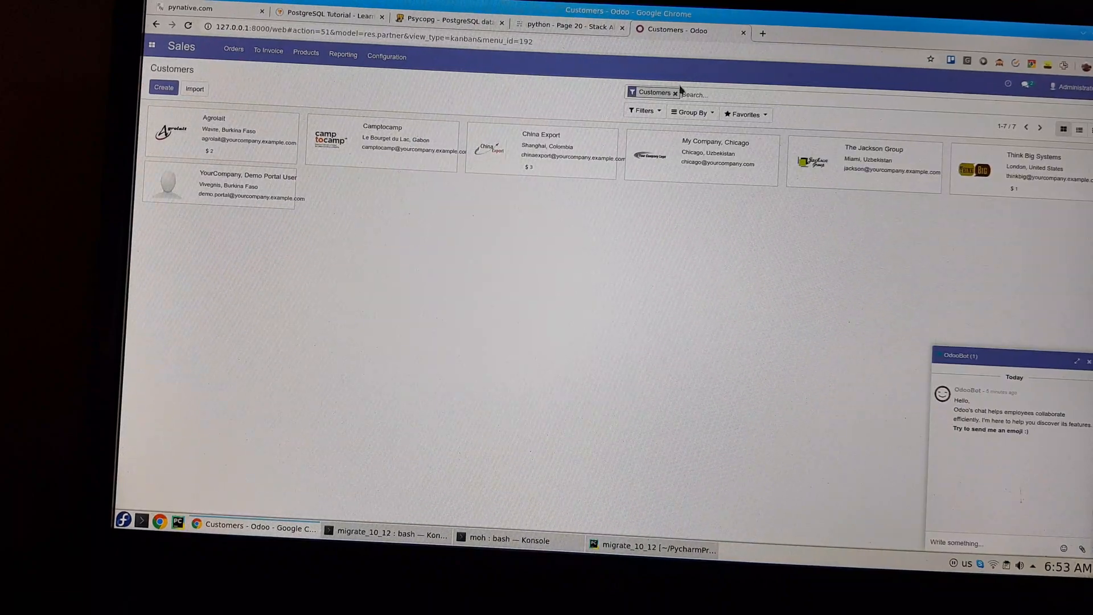
{"action": "left_click", "coordinate": [674, 92]}
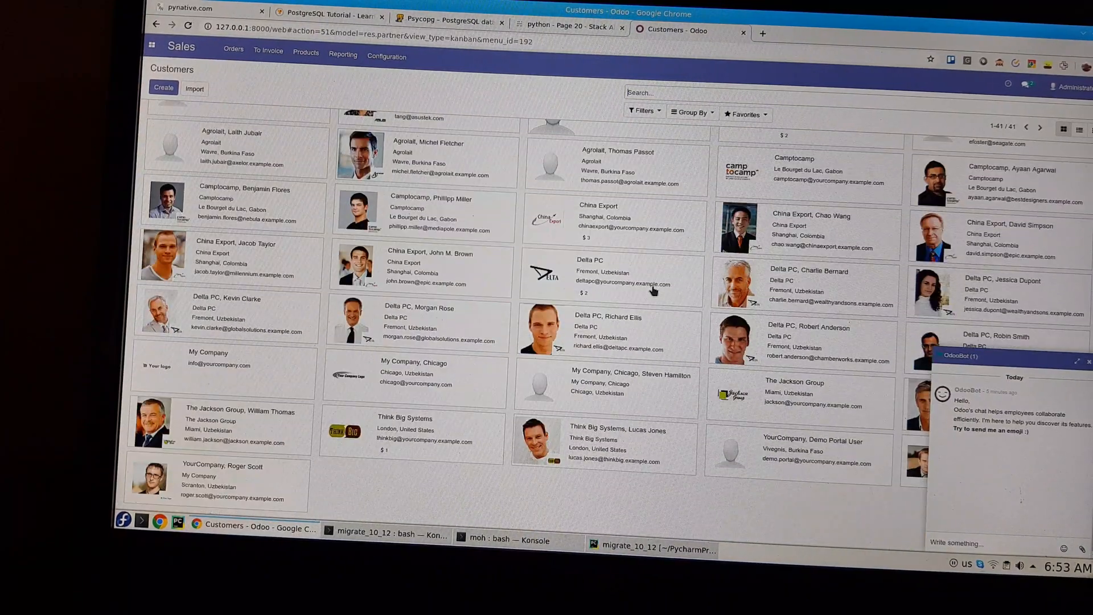
{"action": "scroll", "scroll_direction": "up", "scroll_amount": 3}
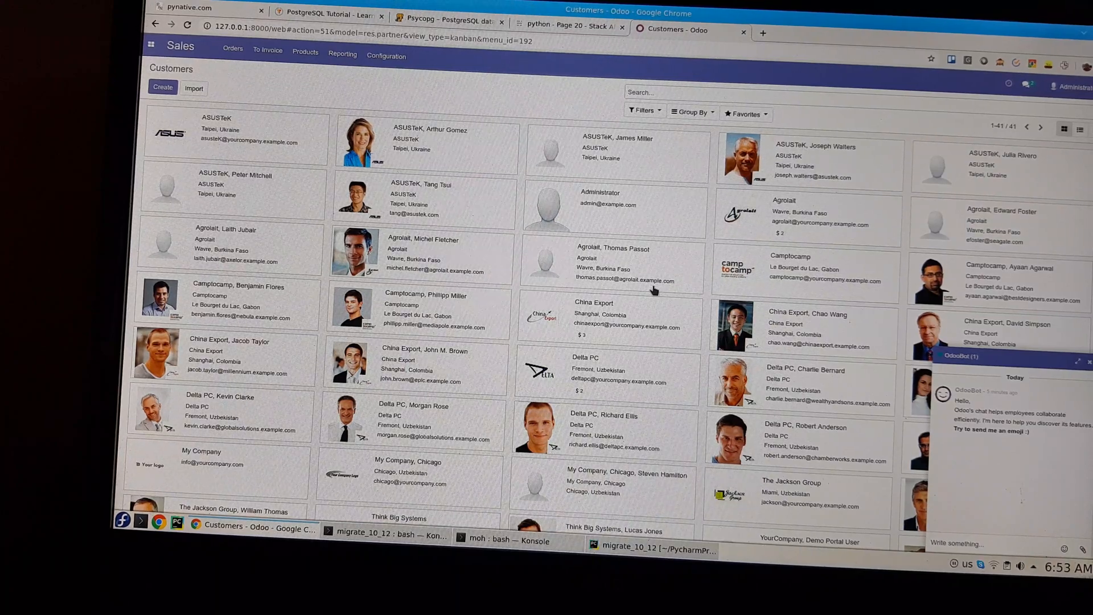
{"action": "mouse_move", "coordinate": [418, 219]}
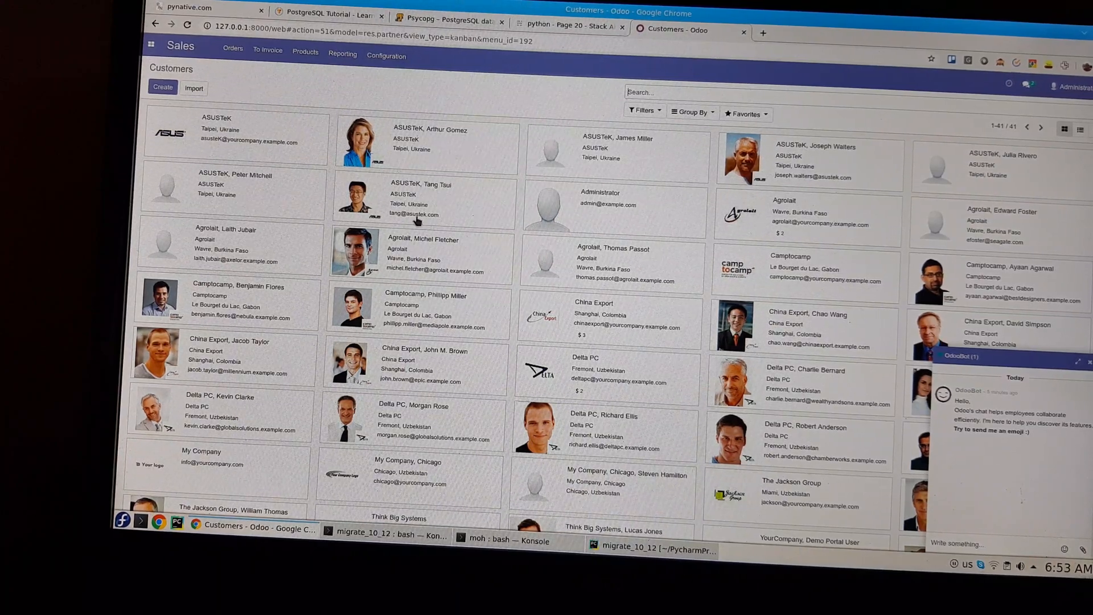
{"action": "mouse_move", "coordinate": [402, 95]}
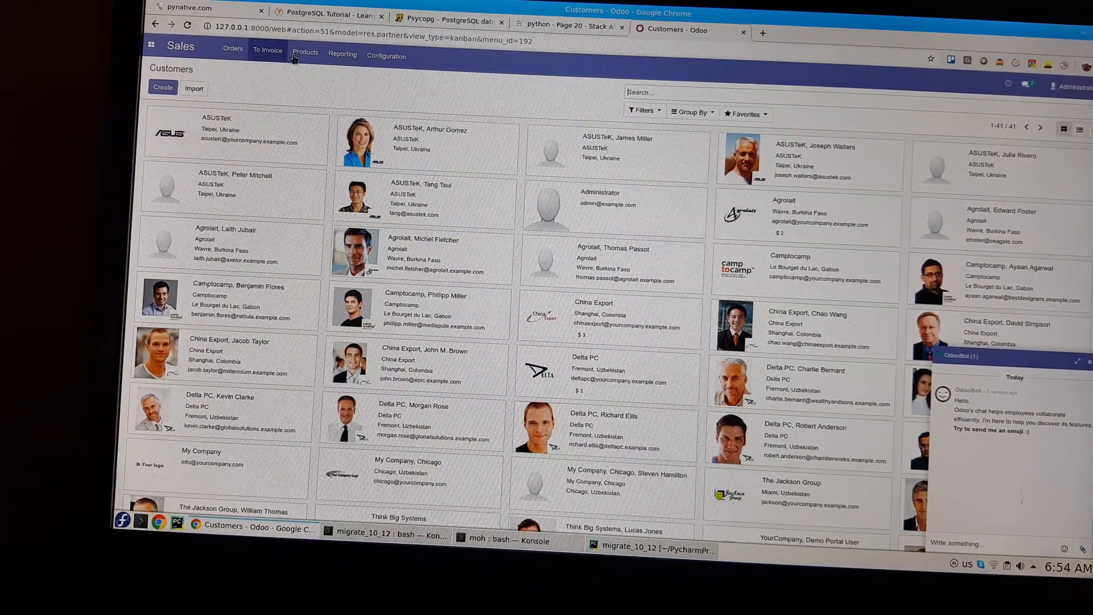
{"action": "mouse_move", "coordinate": [267, 51]}
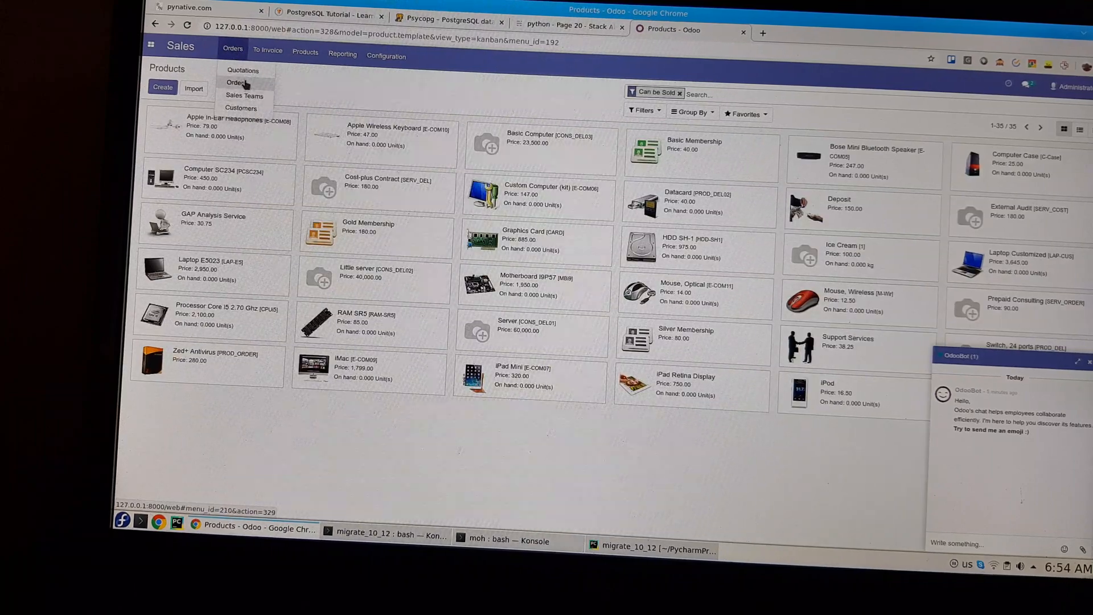
List the four migrated sales orders Test001, SO007, SO006 and SO004 totalling 25,286.00.
{"action": "left_click", "coordinate": [237, 82]}
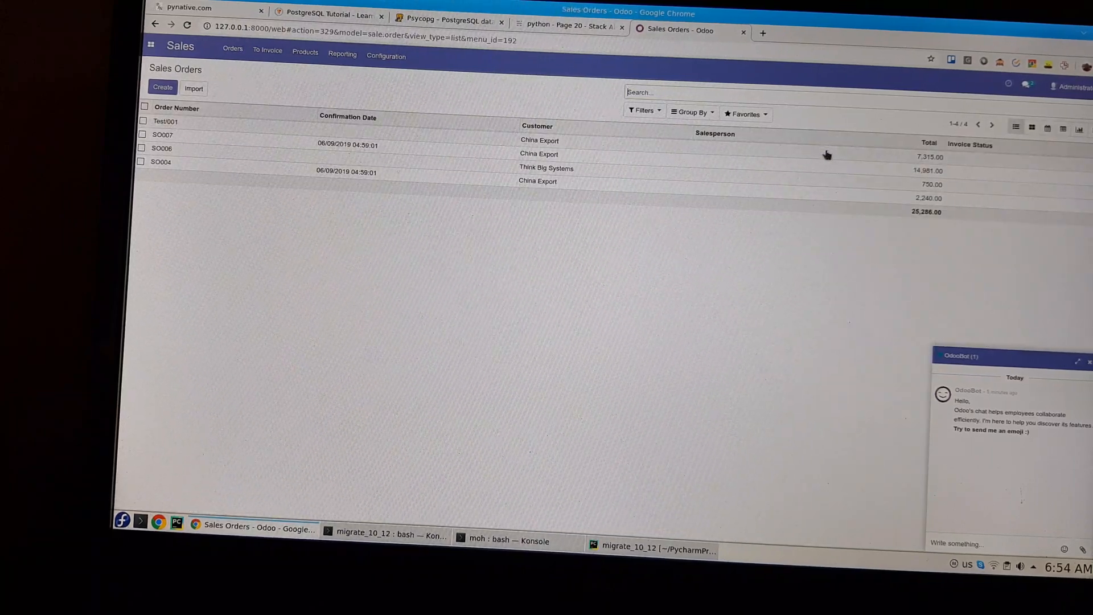
{"action": "left_click", "coordinate": [166, 120]}
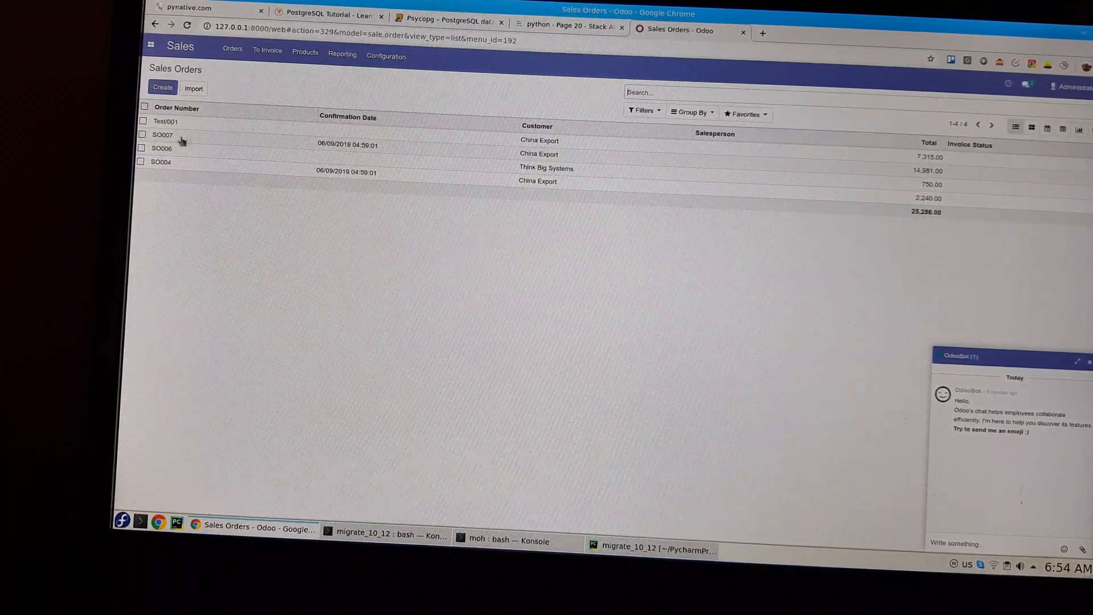
{"action": "mouse_move", "coordinate": [355, 160]}
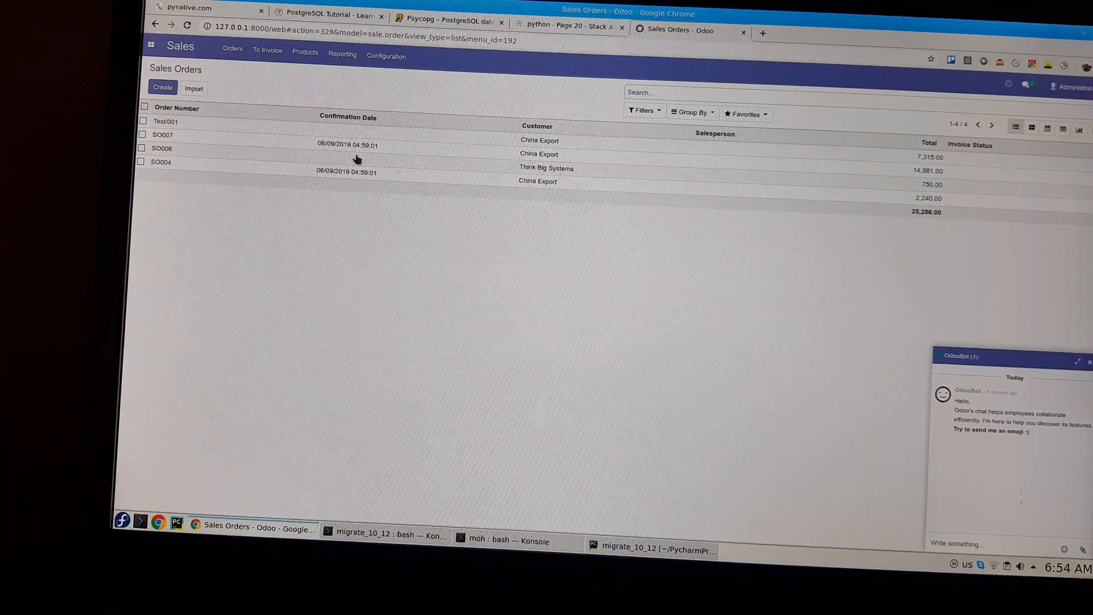
{"action": "mouse_move", "coordinate": [439, 85]}
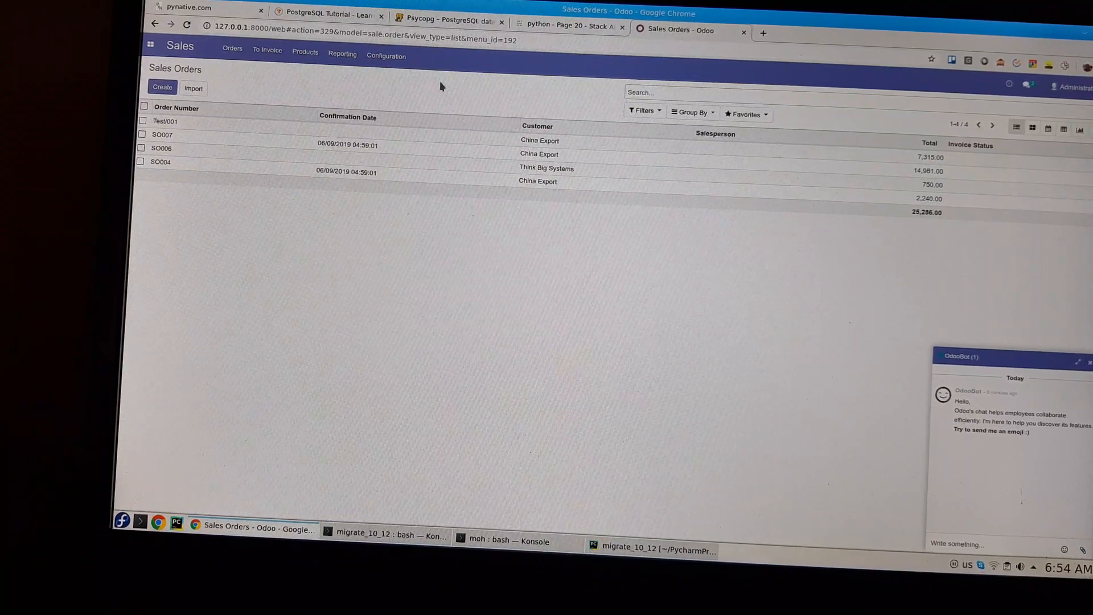
Reach the Internal product category in Inventory with its 28 products.
{"action": "left_click", "coordinate": [150, 45]}
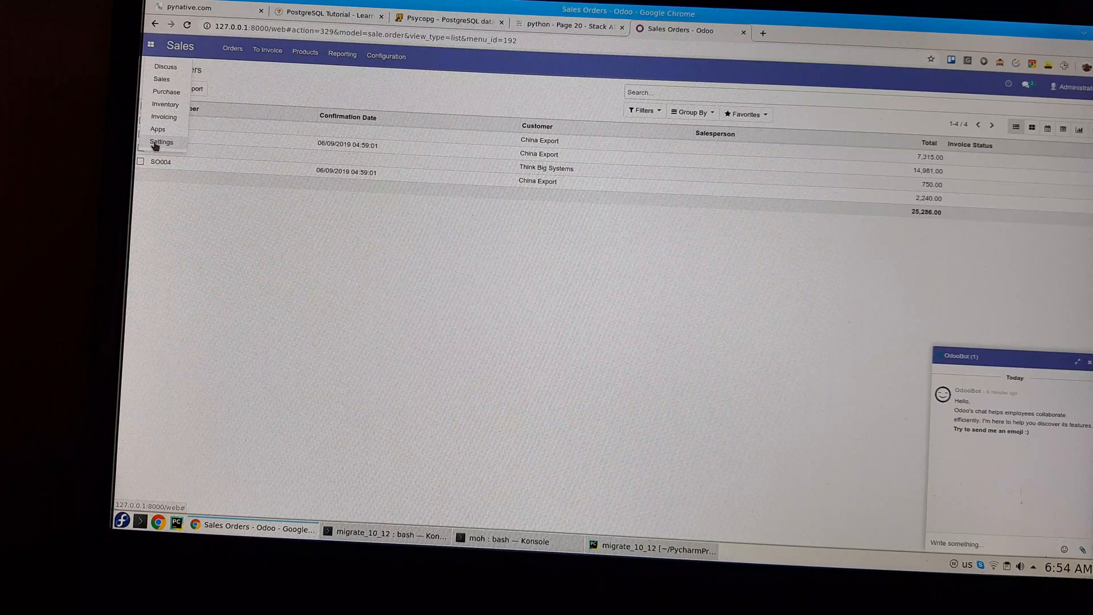
{"action": "left_click", "coordinate": [161, 142]}
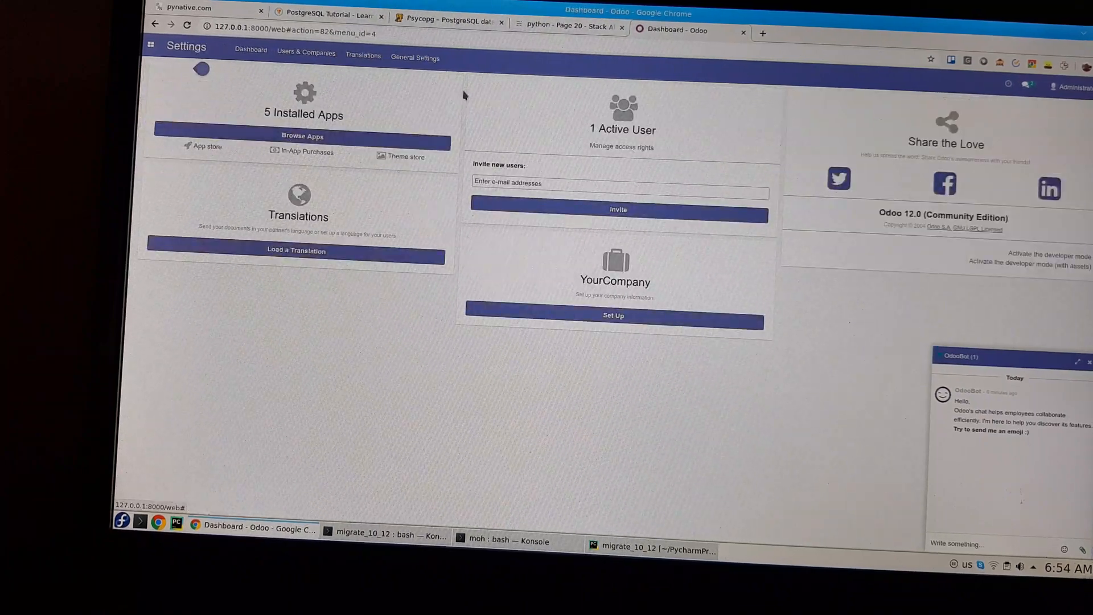
{"action": "mouse_move", "coordinate": [356, 92]}
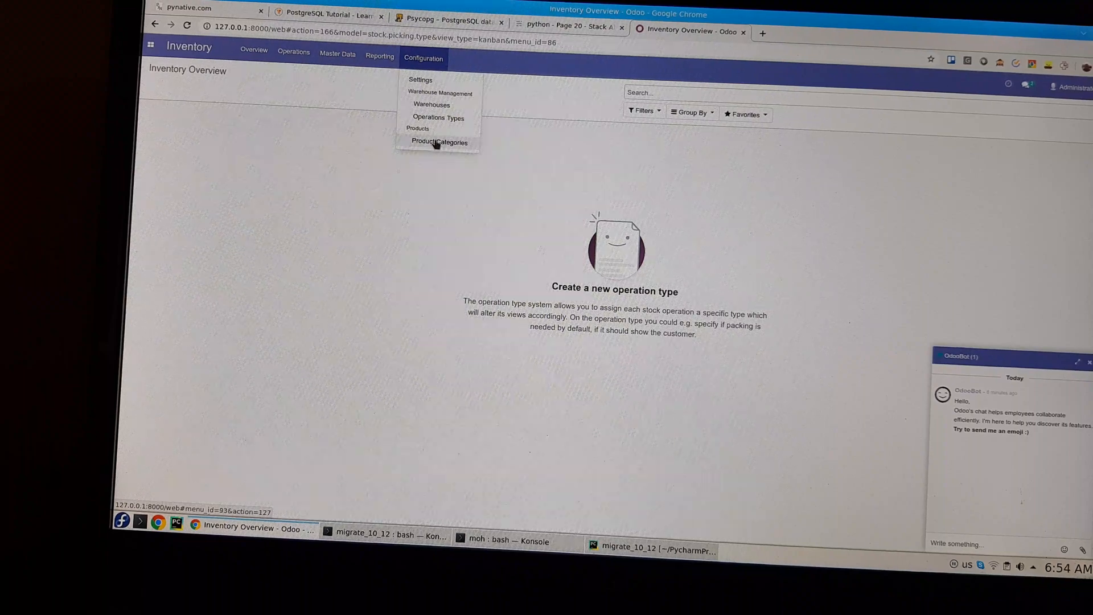
{"action": "left_click", "coordinate": [439, 141]}
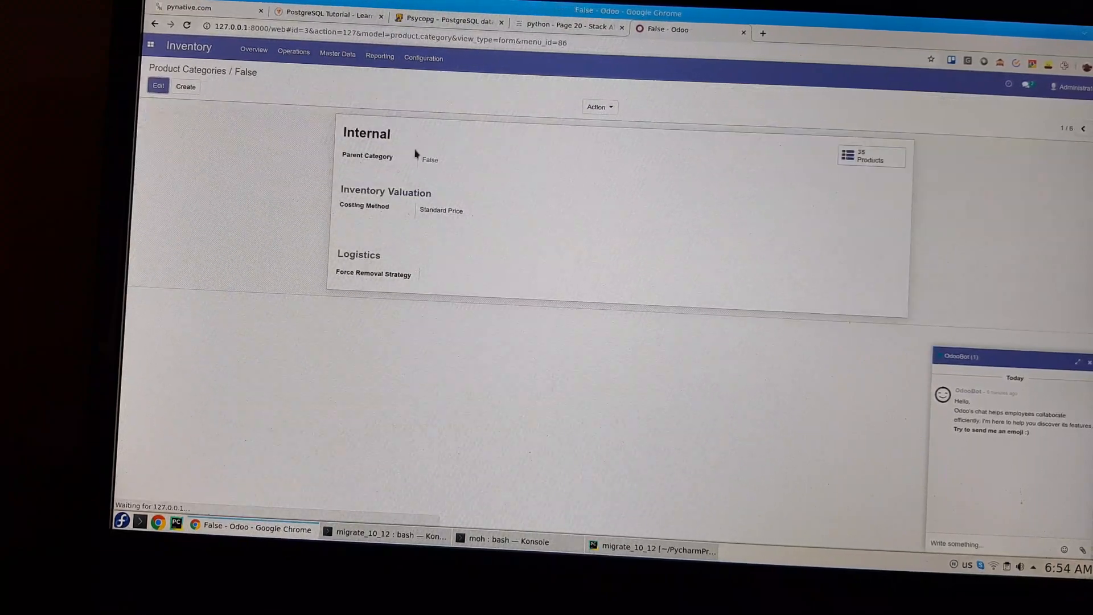
Rename the parent product category to 'All' and save it.
{"action": "left_click", "coordinate": [157, 85]}
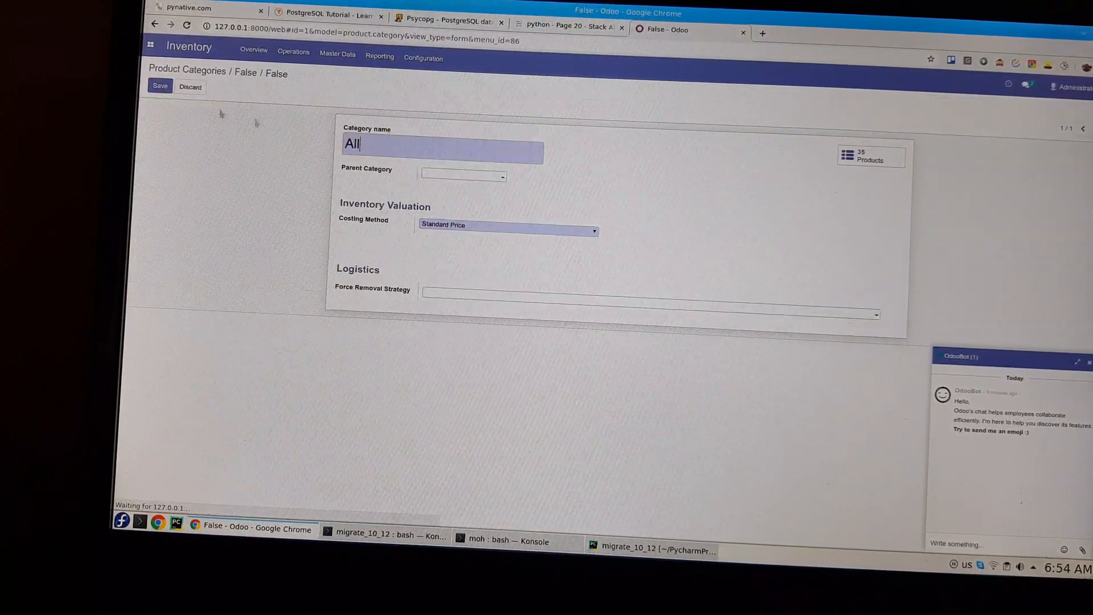
{"action": "key", "text": "Backspace"}
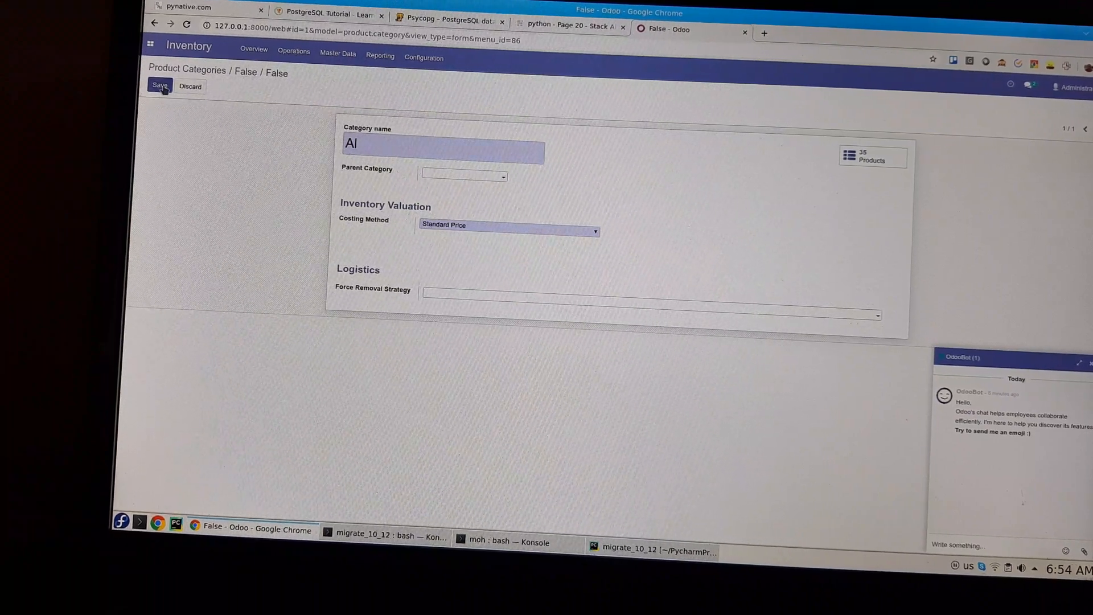
{"action": "left_click", "coordinate": [160, 85]}
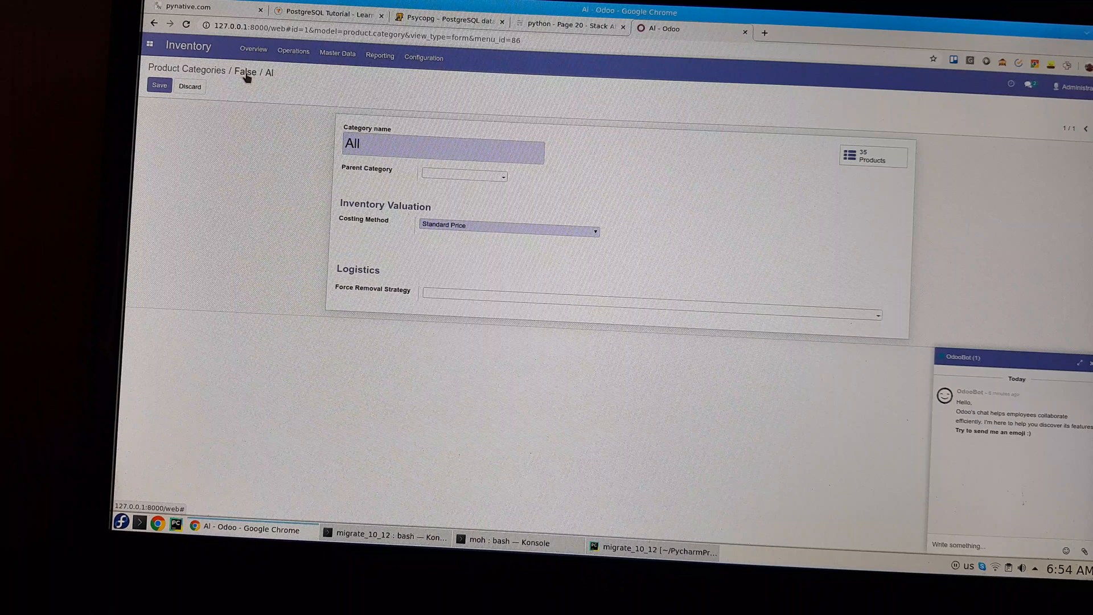
{"action": "left_click", "coordinate": [159, 86]}
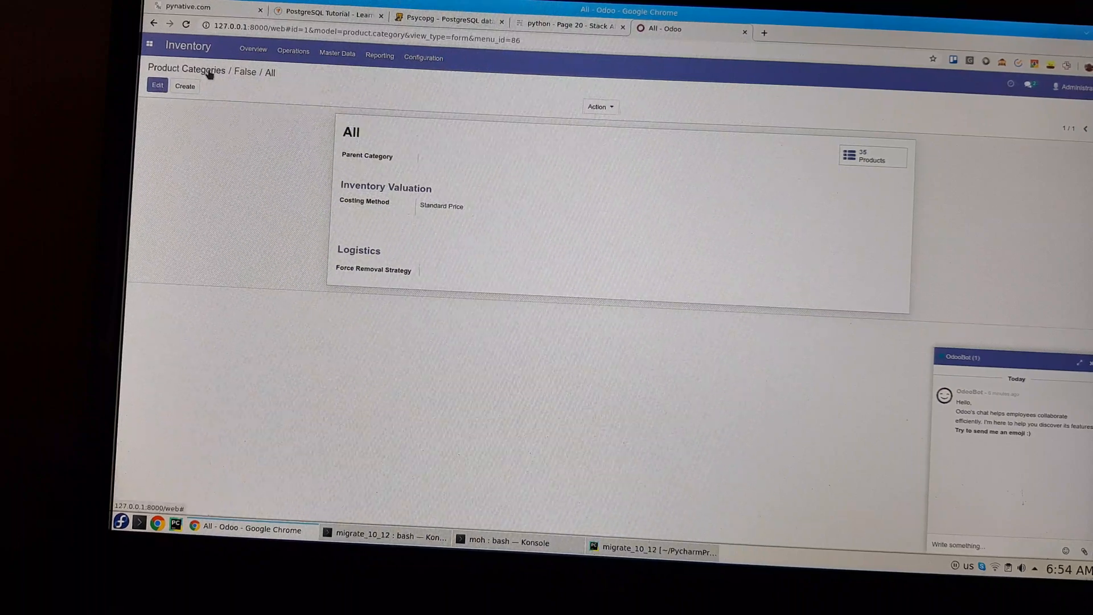
Show the six-category list with All, All / Internal and All / Saleable subcategories.
{"action": "left_click", "coordinate": [185, 69]}
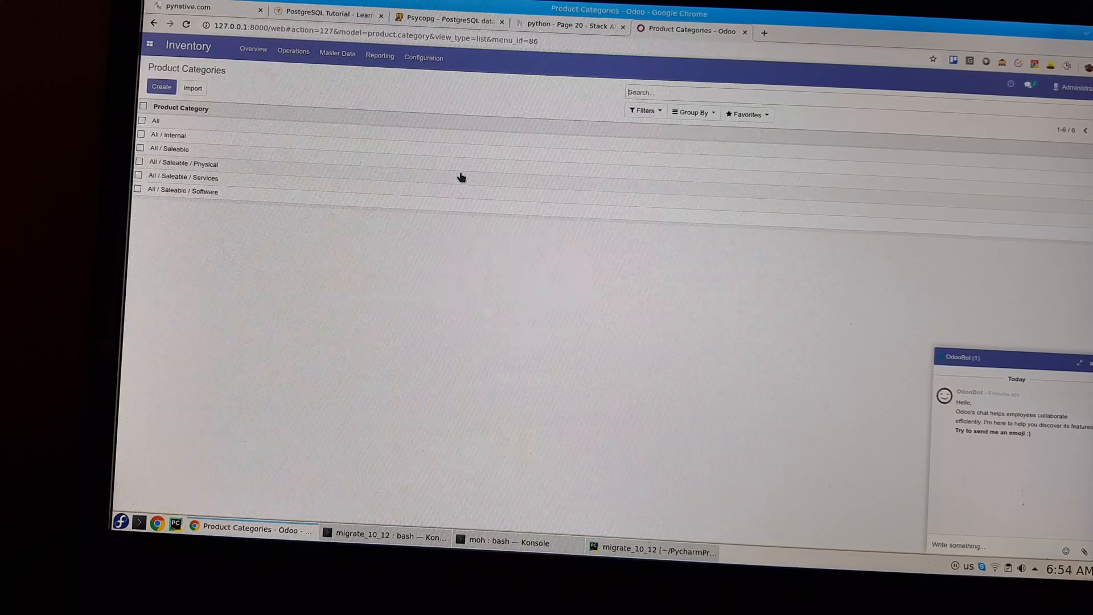
{"action": "mouse_move", "coordinate": [293, 137]}
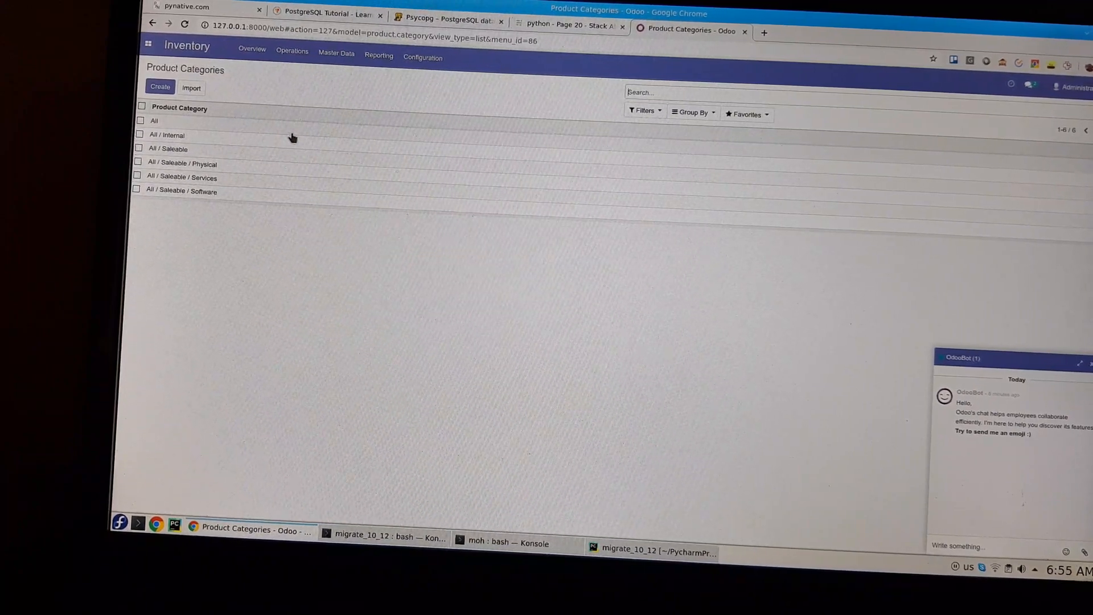
{"action": "mouse_move", "coordinate": [337, 162]}
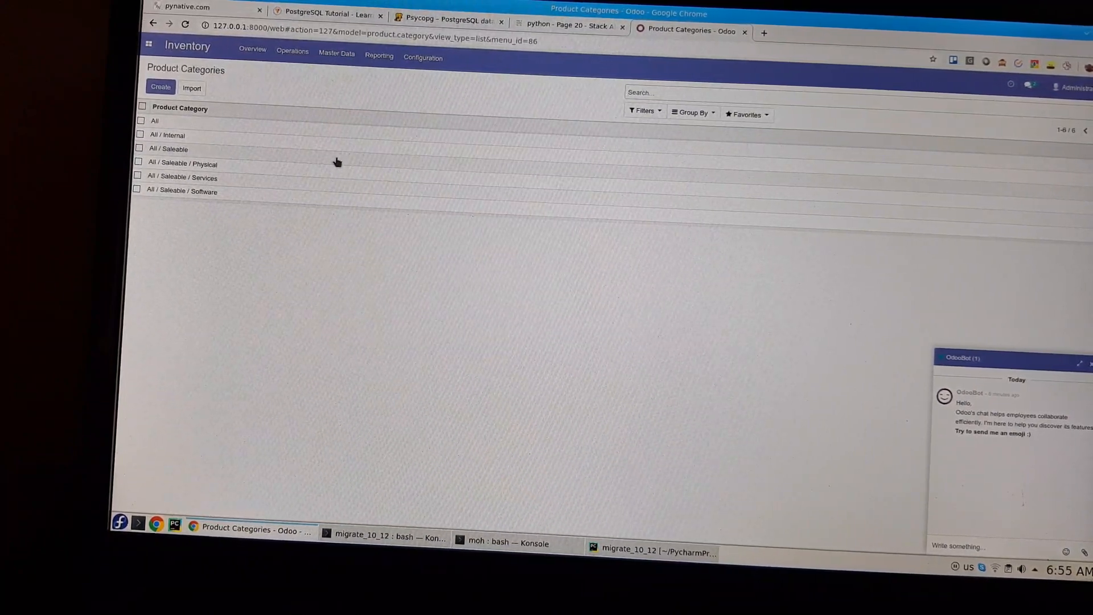